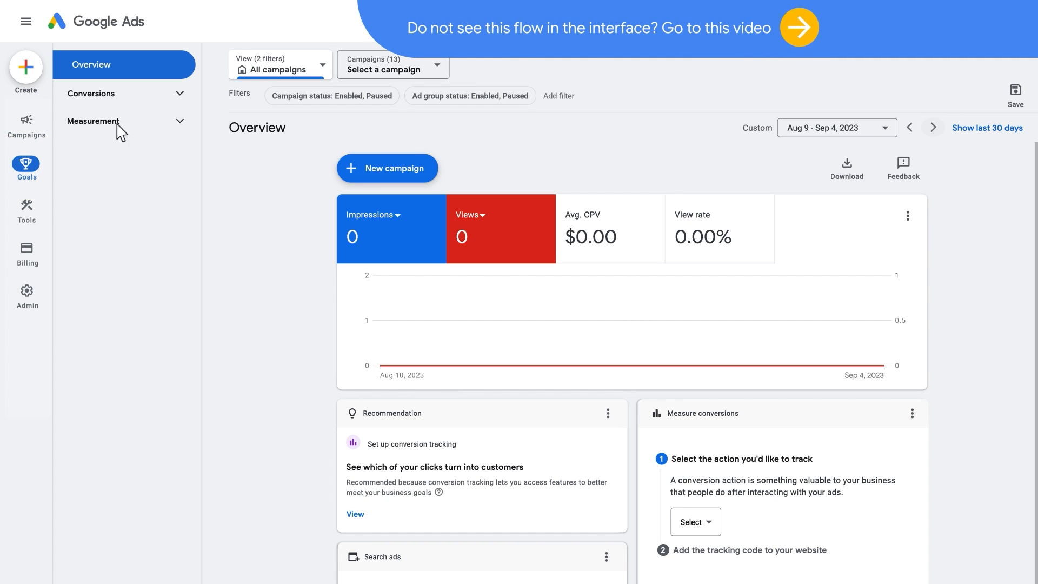
Go to Goals > Conversions > Settings, where enhanced conversions show as not configured.
{"action": "left_click", "coordinate": [91, 93]}
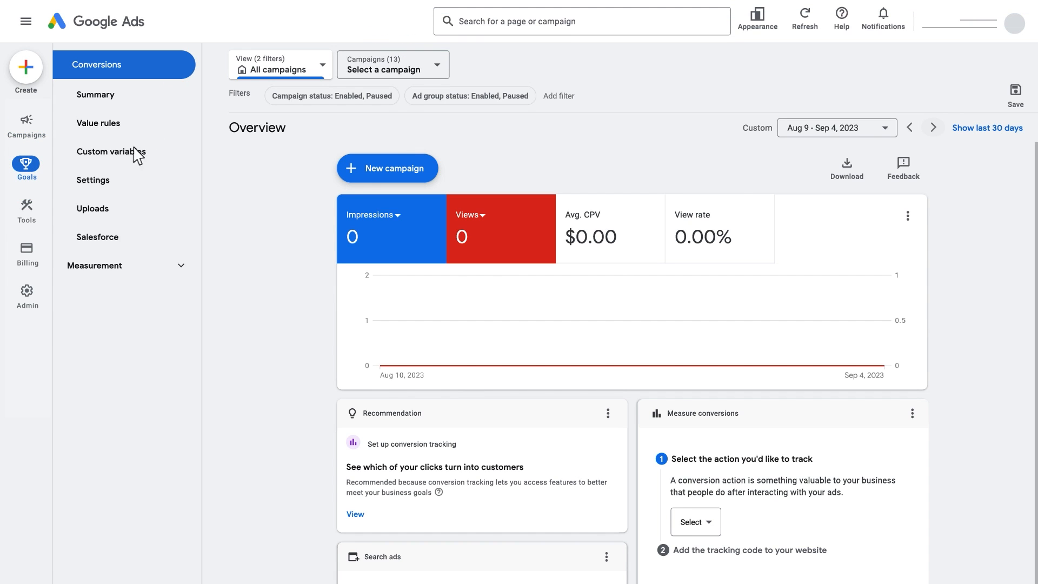
{"action": "left_click", "coordinate": [93, 180]}
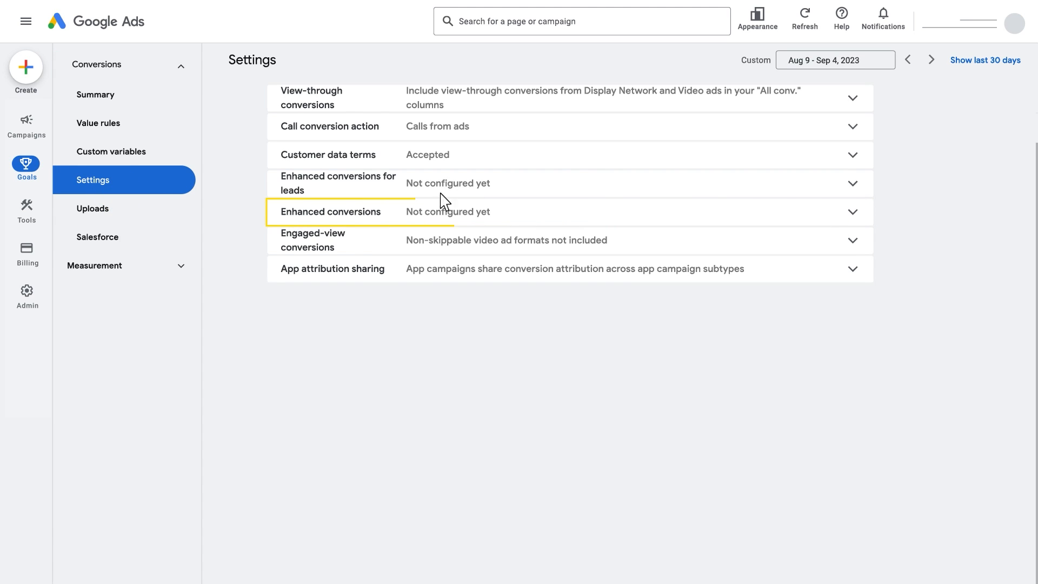
Switch on enhanced conversions and agree to the customer data terms.
{"action": "left_click", "coordinate": [852, 212]}
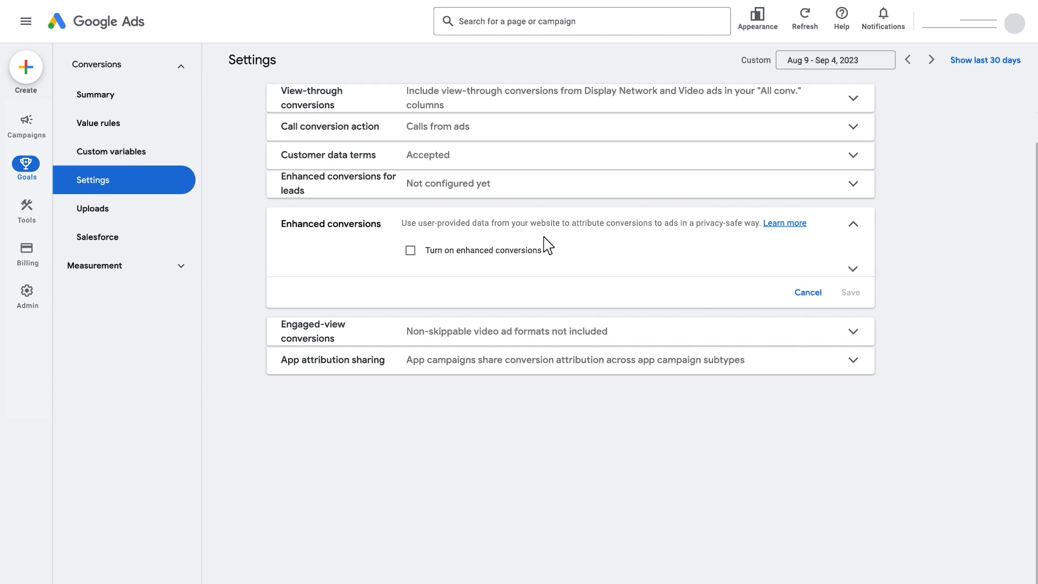
{"action": "left_click", "coordinate": [411, 250]}
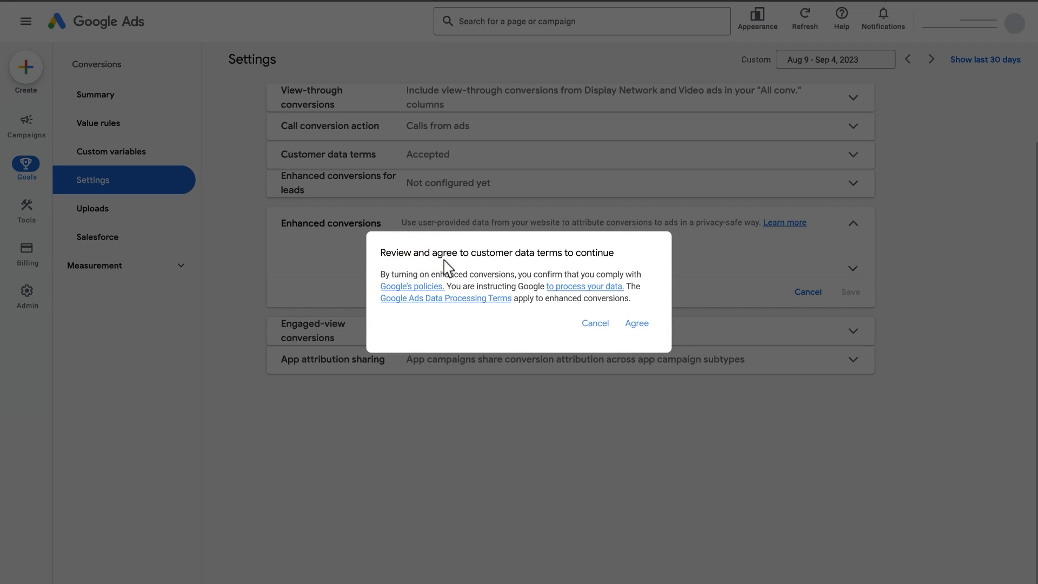
{"action": "mouse_move", "coordinate": [638, 323]}
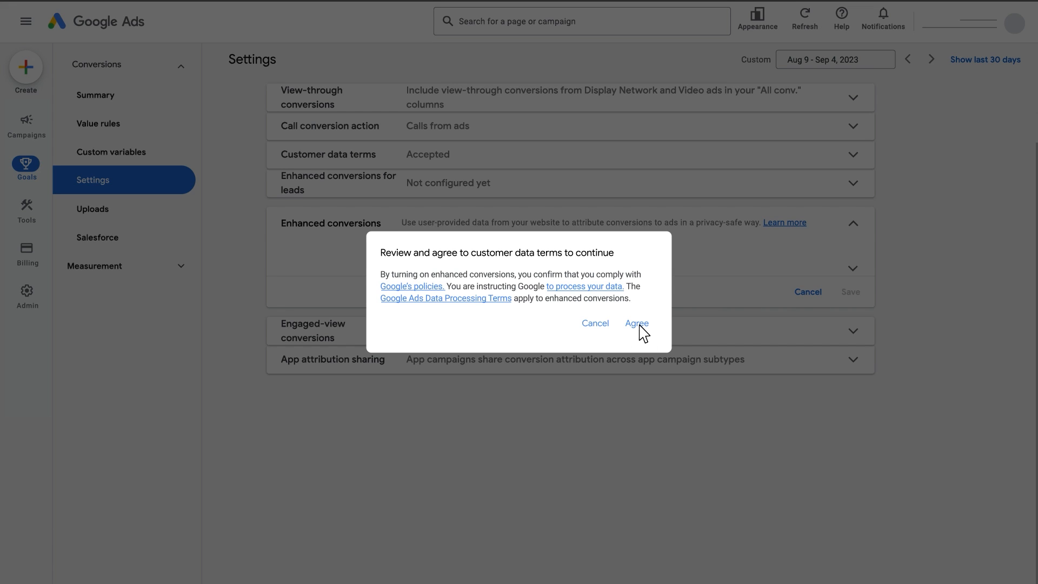
{"action": "left_click", "coordinate": [637, 324]}
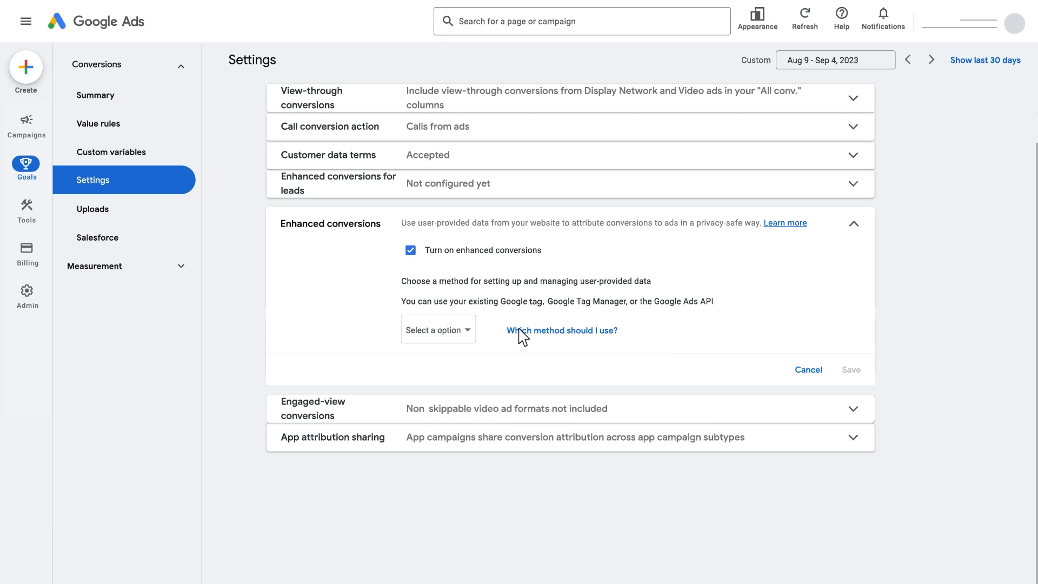
Choose Google tag as the method for managing user-provided data.
{"action": "left_click", "coordinate": [438, 329]}
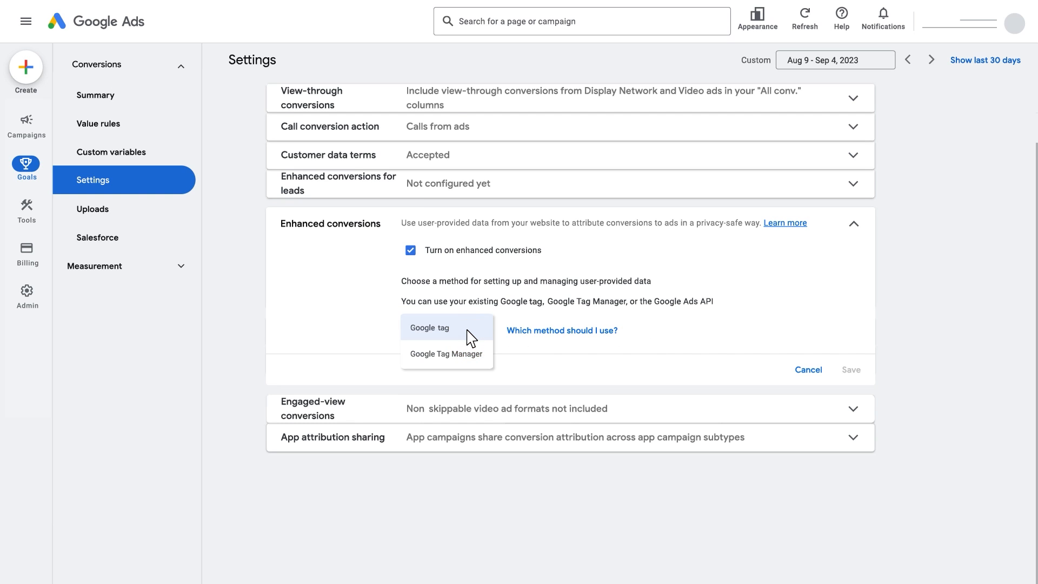
{"action": "left_click", "coordinate": [439, 328]}
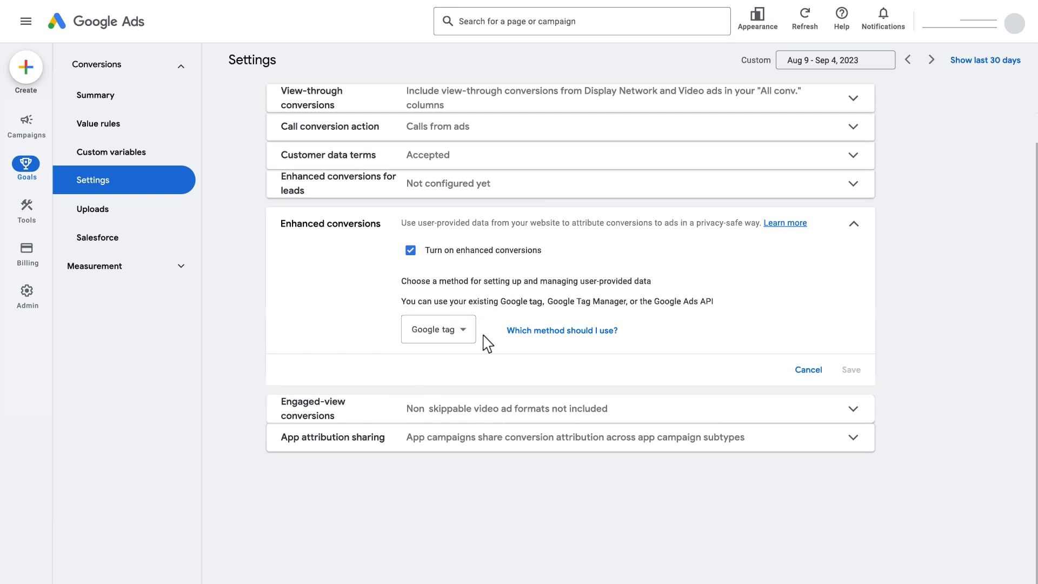
{"action": "mouse_move", "coordinate": [493, 353]}
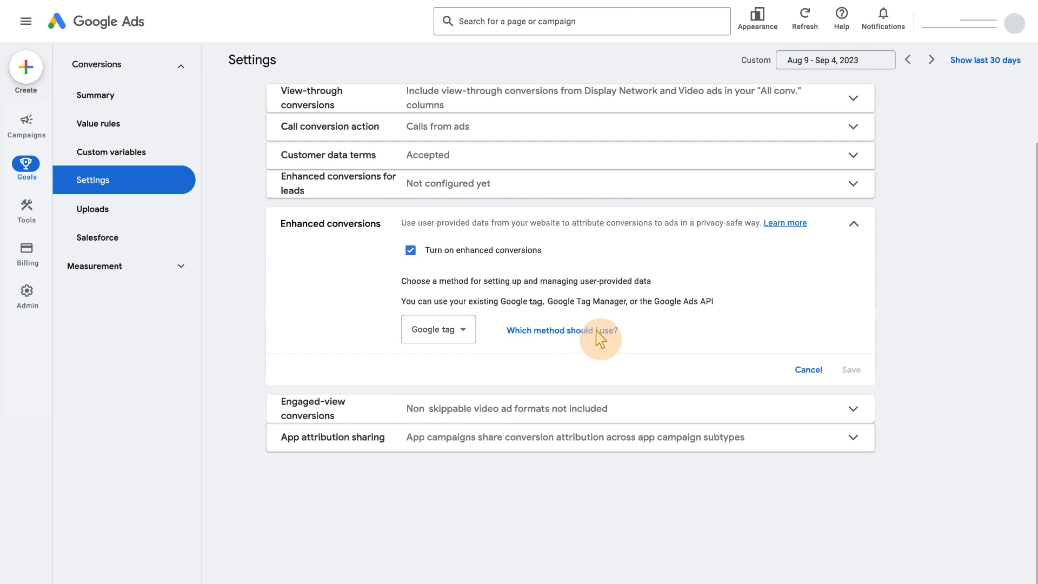
{"action": "left_click", "coordinate": [563, 331]}
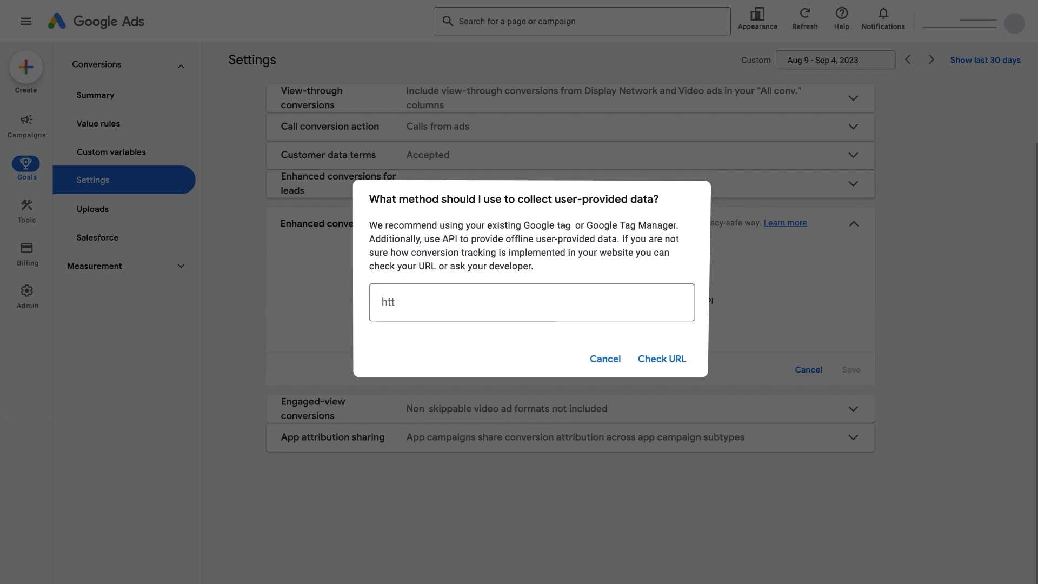
{"action": "type", "text": "https://www.mybrand.com/"}
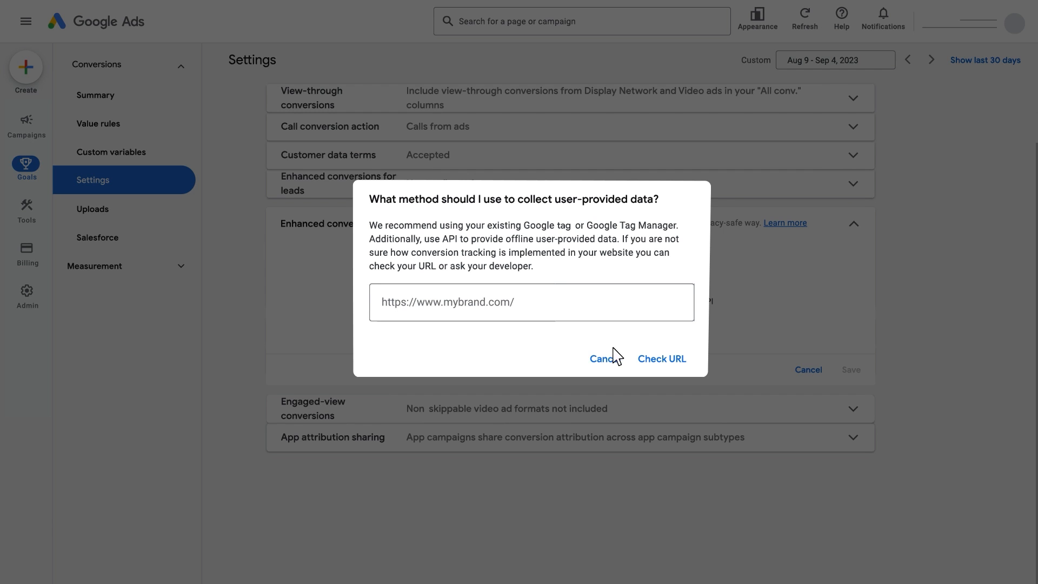
{"action": "left_click", "coordinate": [662, 357]}
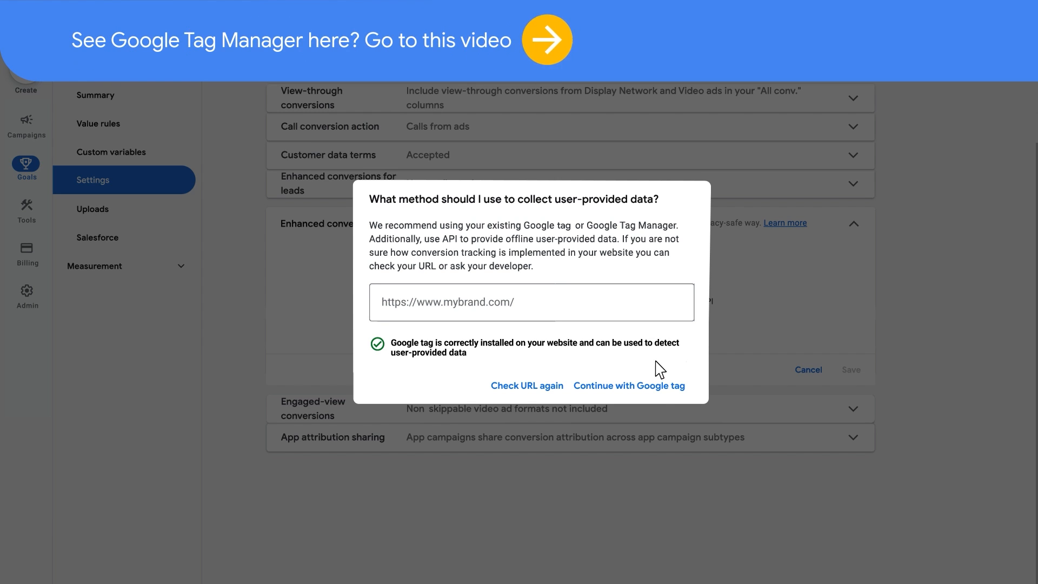
{"action": "left_click", "coordinate": [630, 385]}
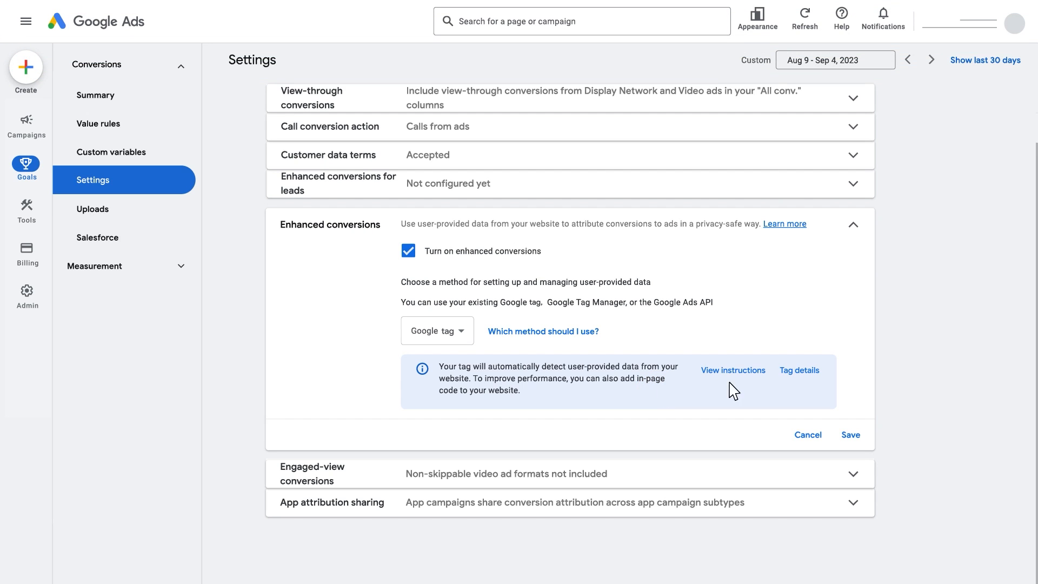
{"action": "mouse_move", "coordinate": [807, 383]}
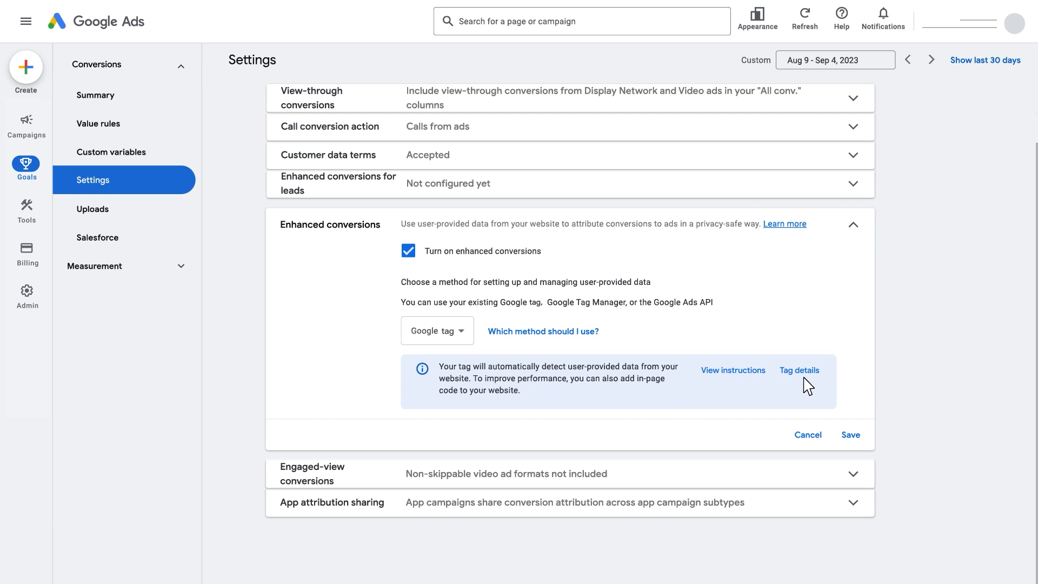
Bring up the Google tag's 'Allow user-provided data capabilities' panel via Tag details.
{"action": "left_click", "coordinate": [801, 370]}
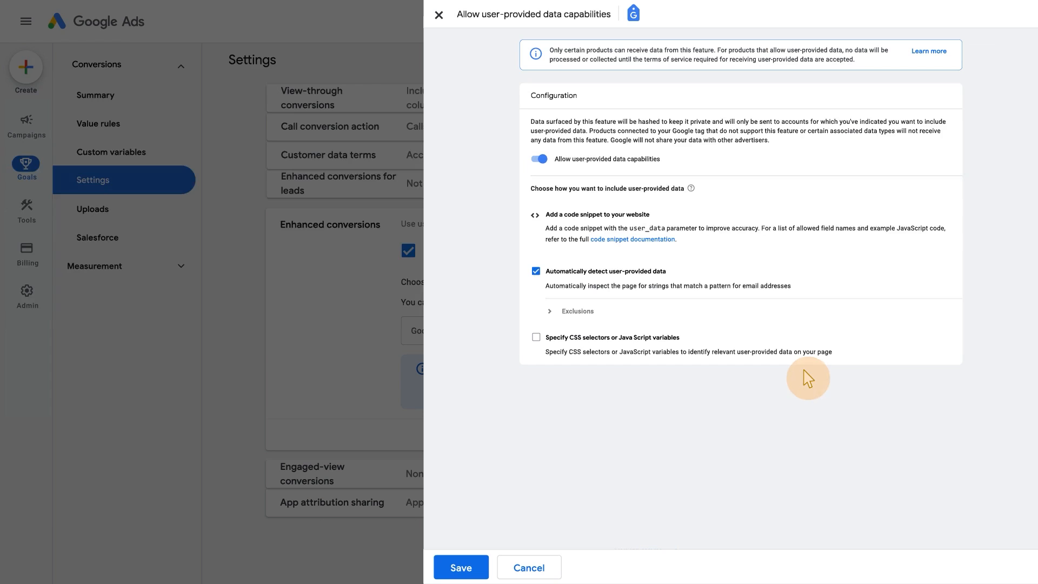
{"action": "mouse_move", "coordinate": [805, 379]}
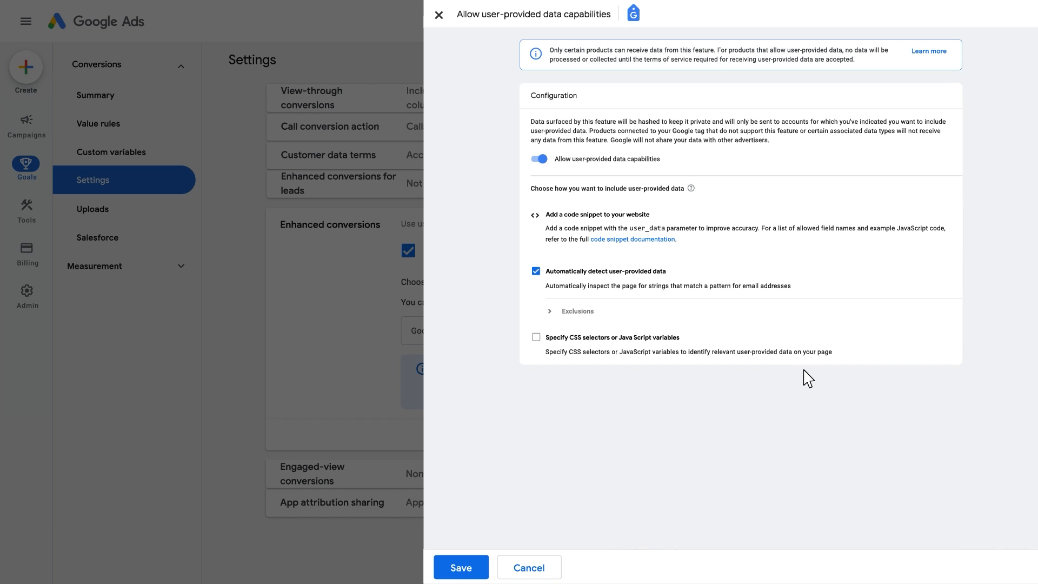
{"action": "mouse_move", "coordinate": [730, 362]}
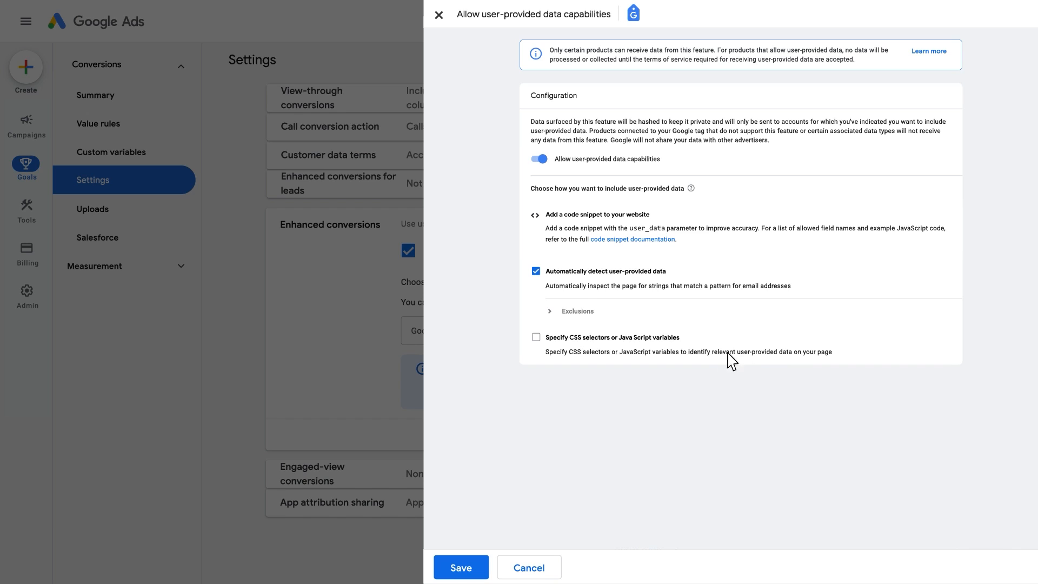
Enable 'Specify CSS selectors or JavaScript variables' with Email included as captured data.
{"action": "left_click", "coordinate": [550, 311]}
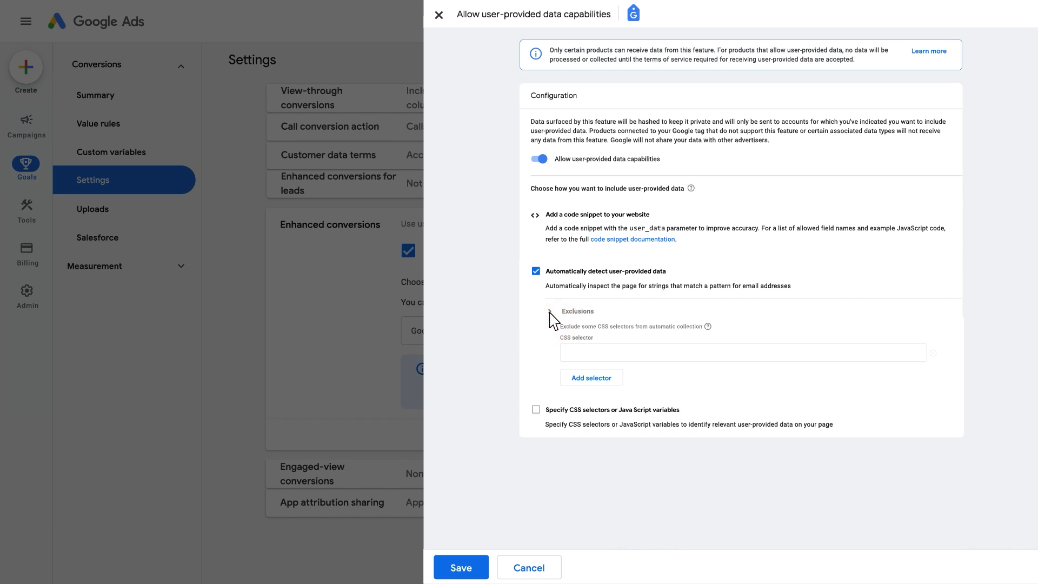
{"action": "left_click", "coordinate": [549, 311]}
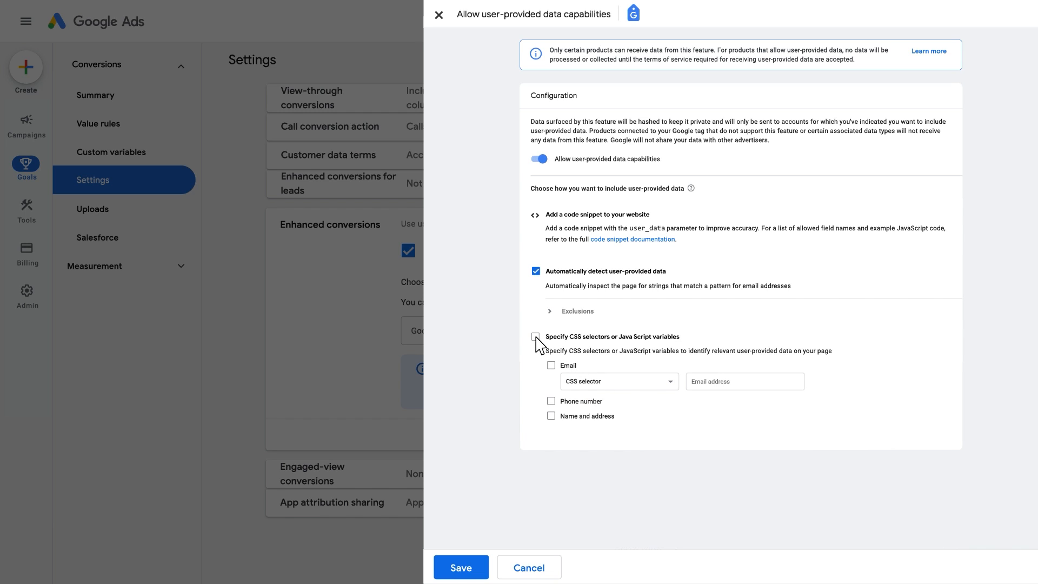
{"action": "left_click", "coordinate": [536, 336]}
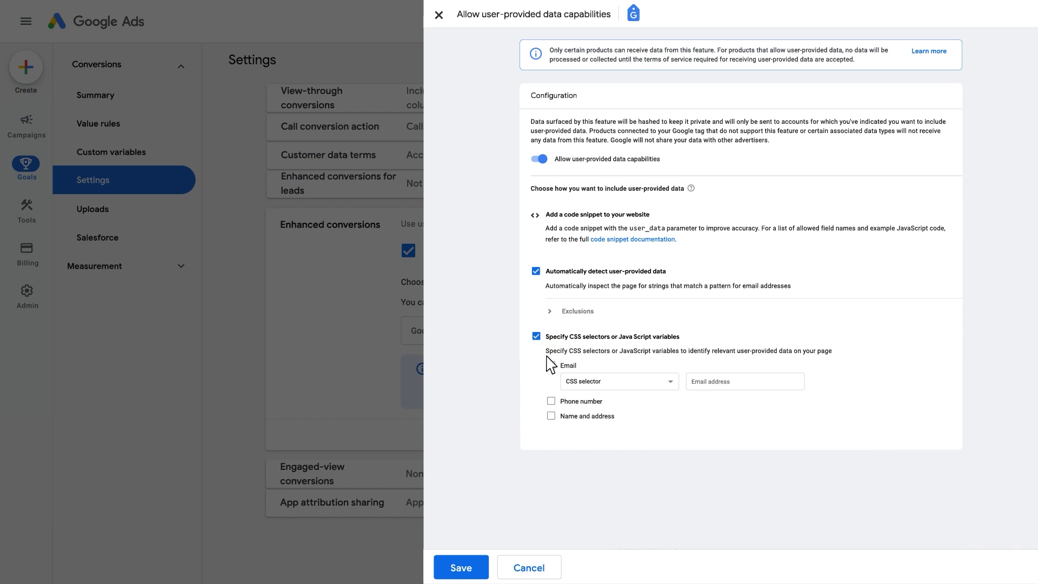
{"action": "left_click", "coordinate": [550, 365]}
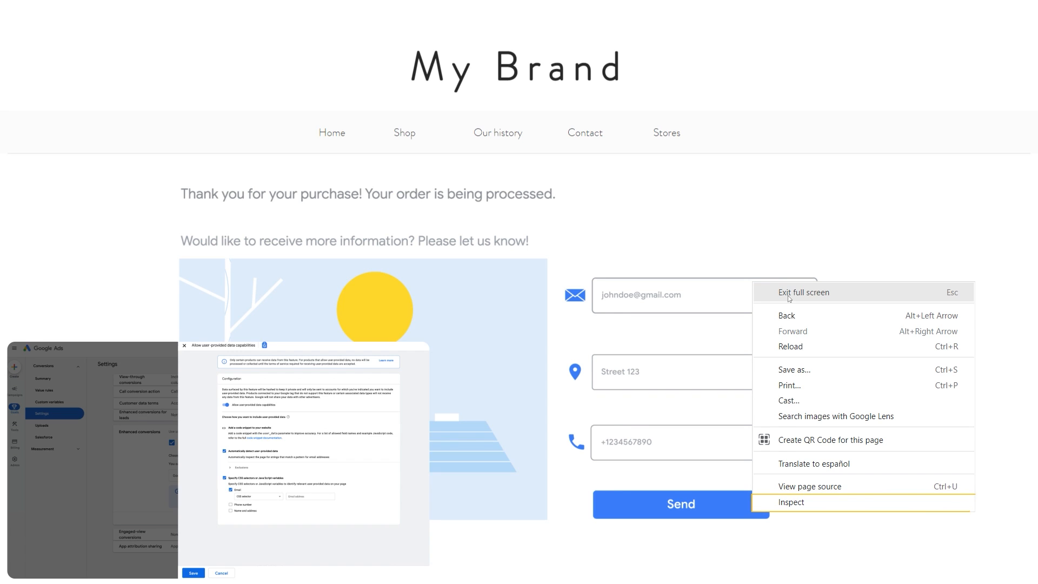
Inspect the email input on mybrand's thank-you page and copy its CSS selector.
{"action": "left_click", "coordinate": [792, 502]}
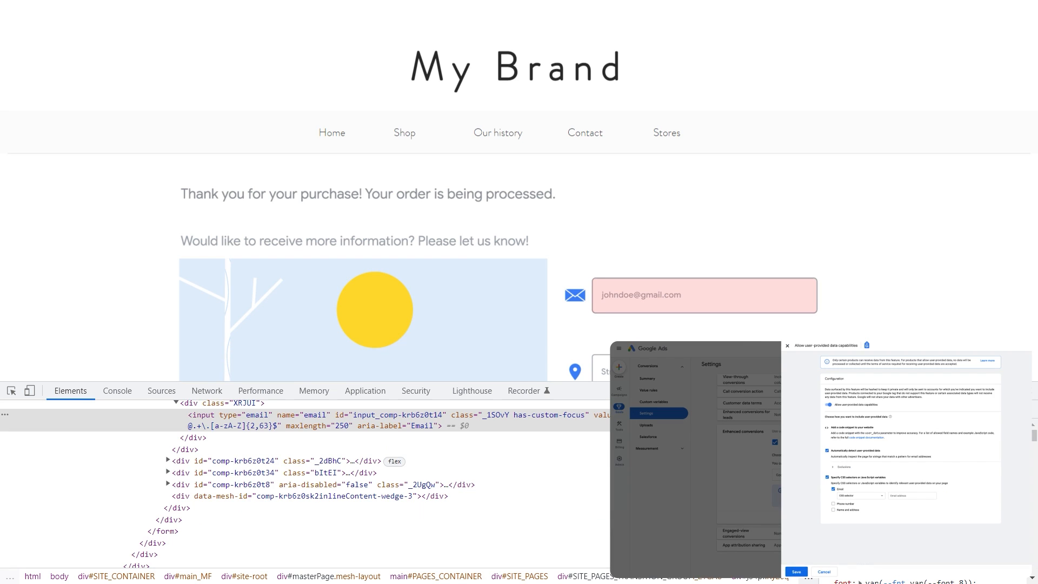
{"action": "right_click", "coordinate": [176, 431]}
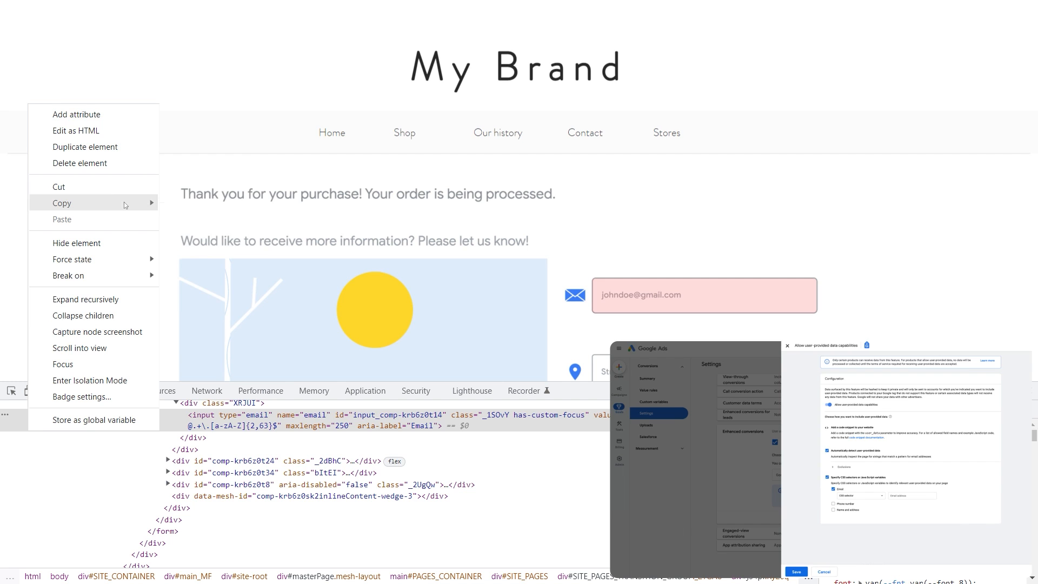
{"action": "left_click", "coordinate": [61, 203]}
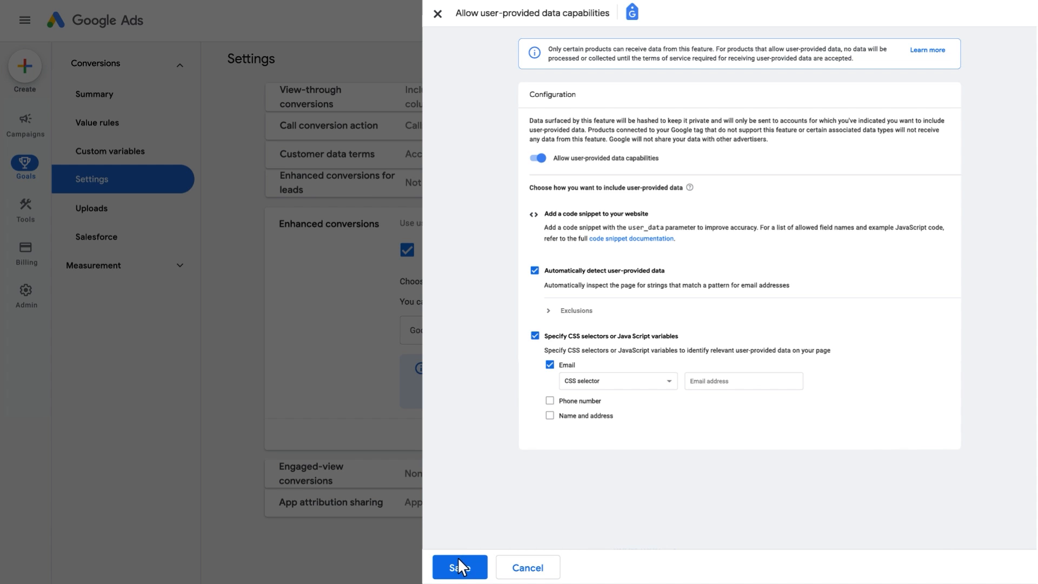
Save the Google tag's user-provided data configuration.
{"action": "left_click", "coordinate": [459, 567]}
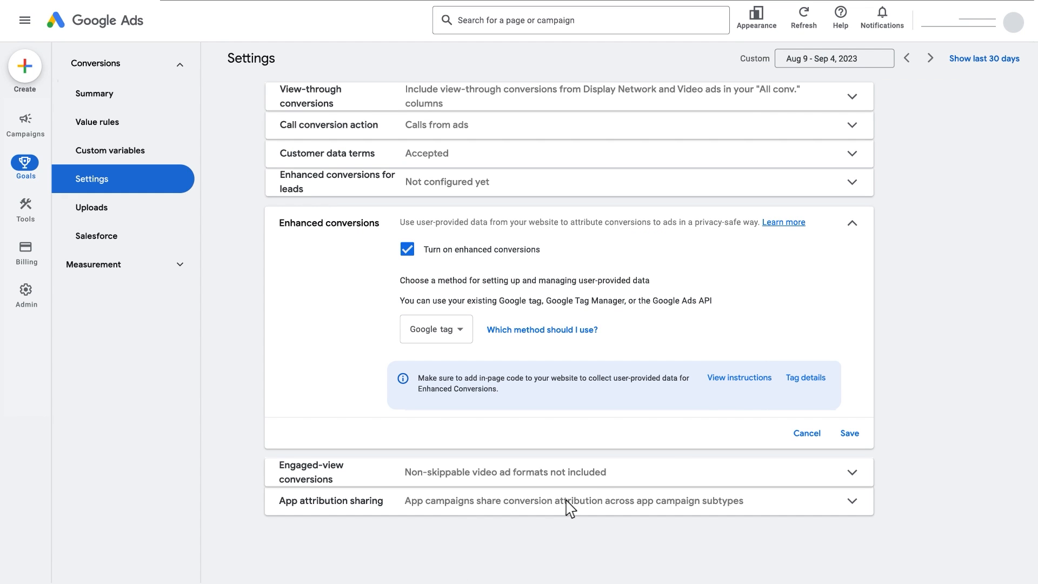